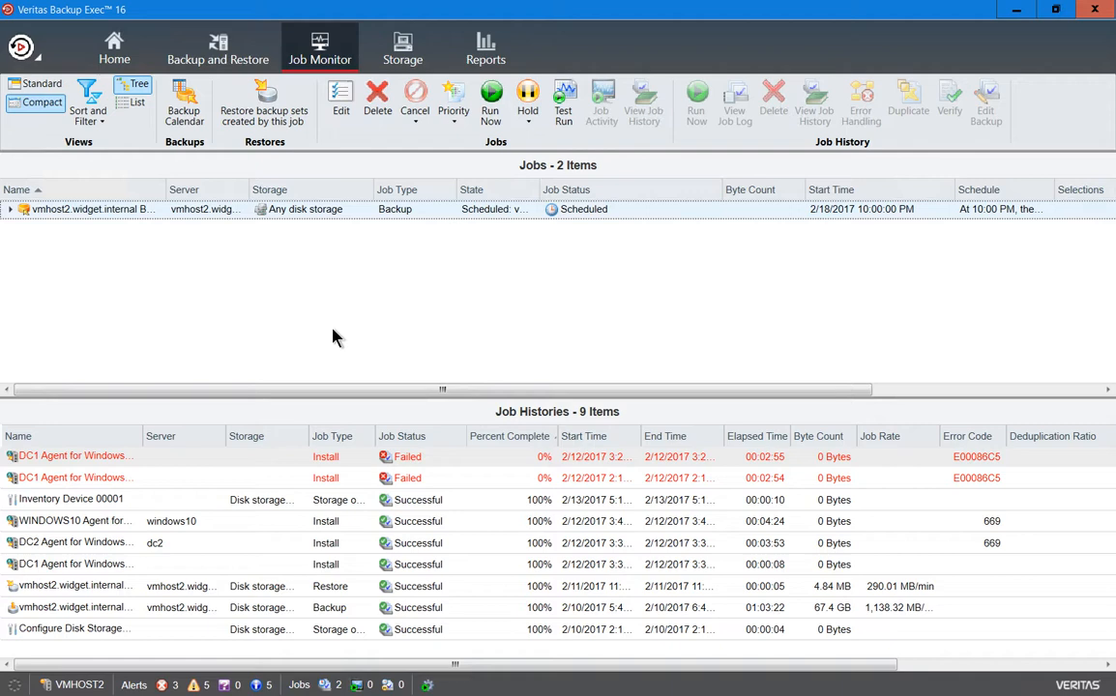
# Step: Show All Storage, listing the online USB disk storage with 96.8 GB of 466 GB used
pyautogui.click(402, 48)
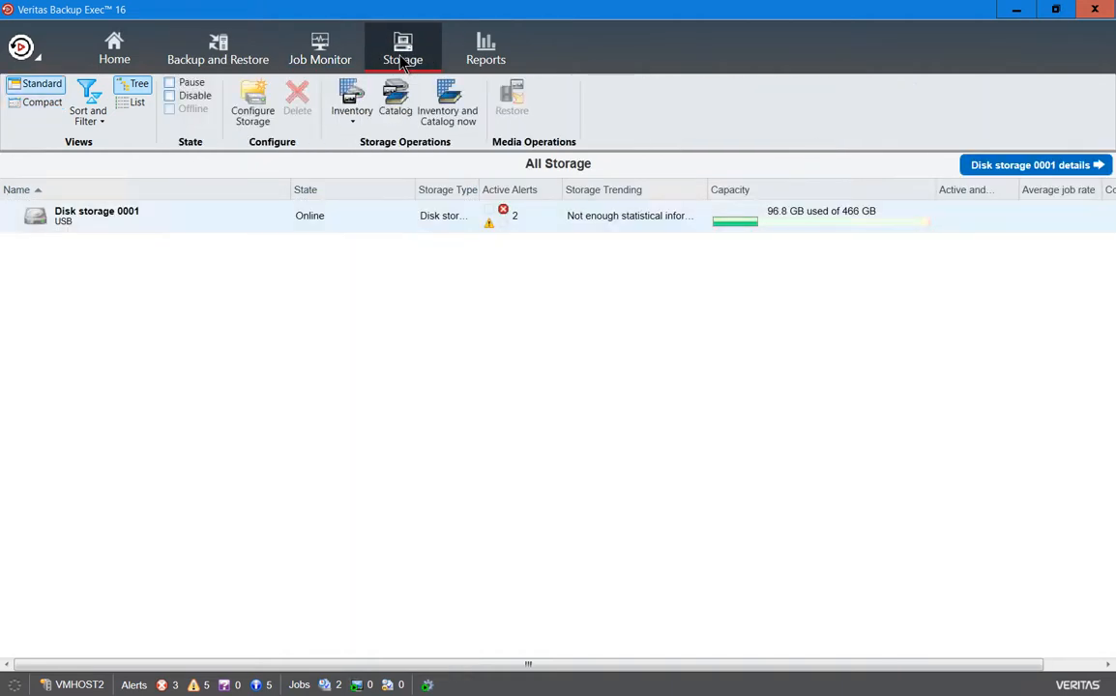
pyautogui.moveTo(363, 253)
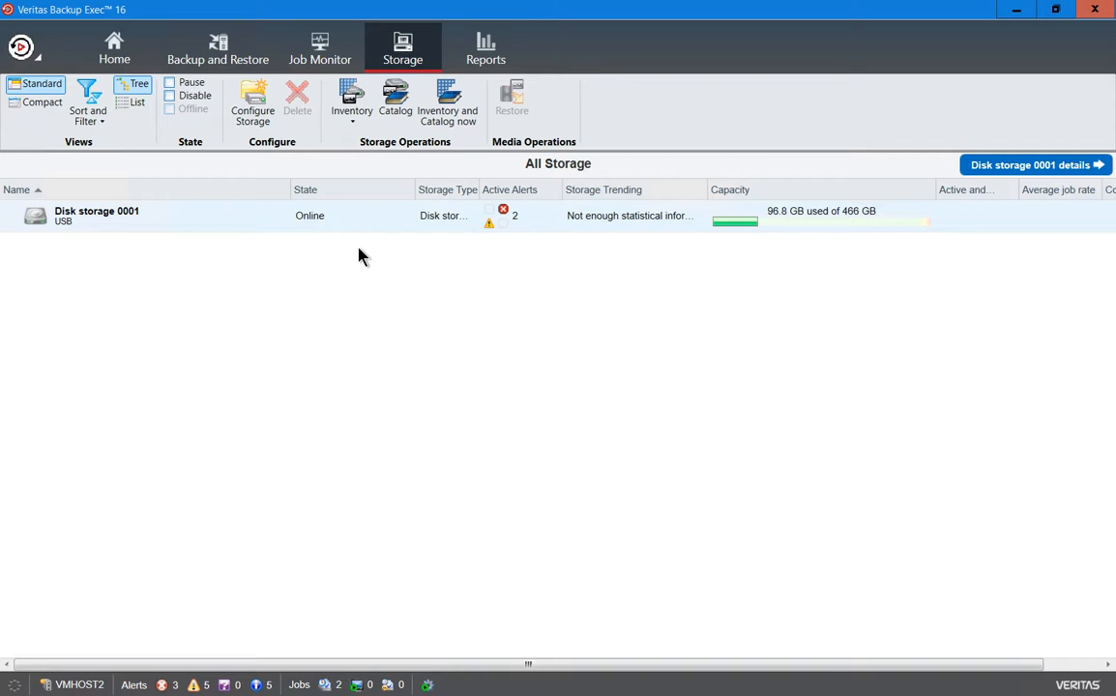
pyautogui.moveTo(377, 229)
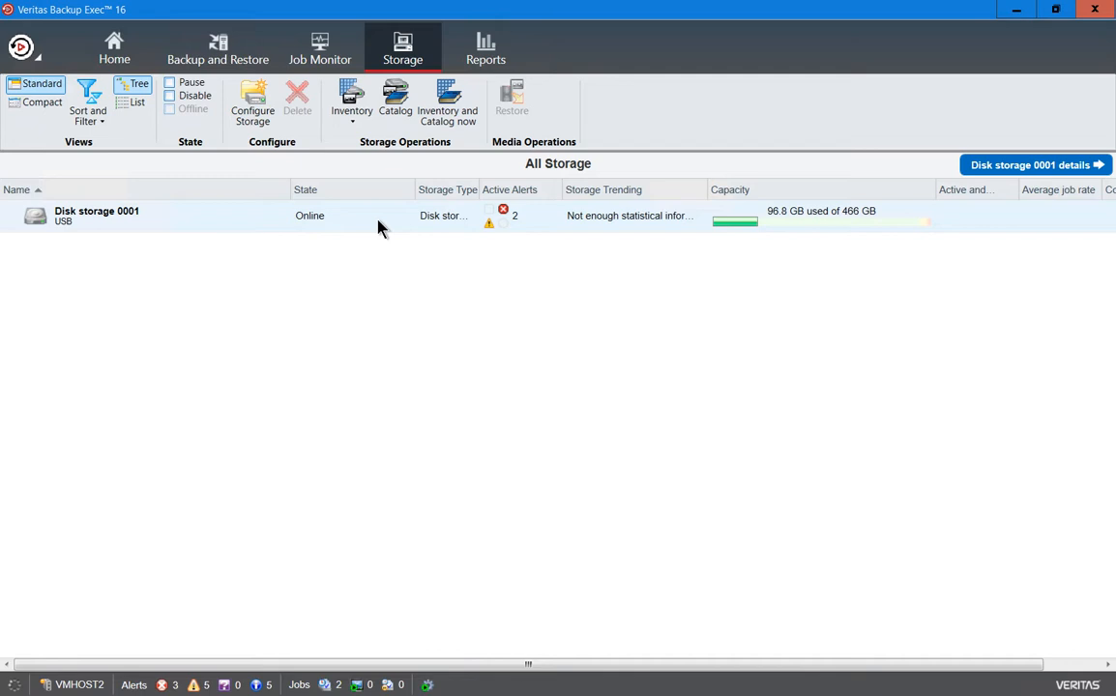
# Step: Run the Catalog 00001 job on Disk storage 0001
pyautogui.rightClick(377, 216)
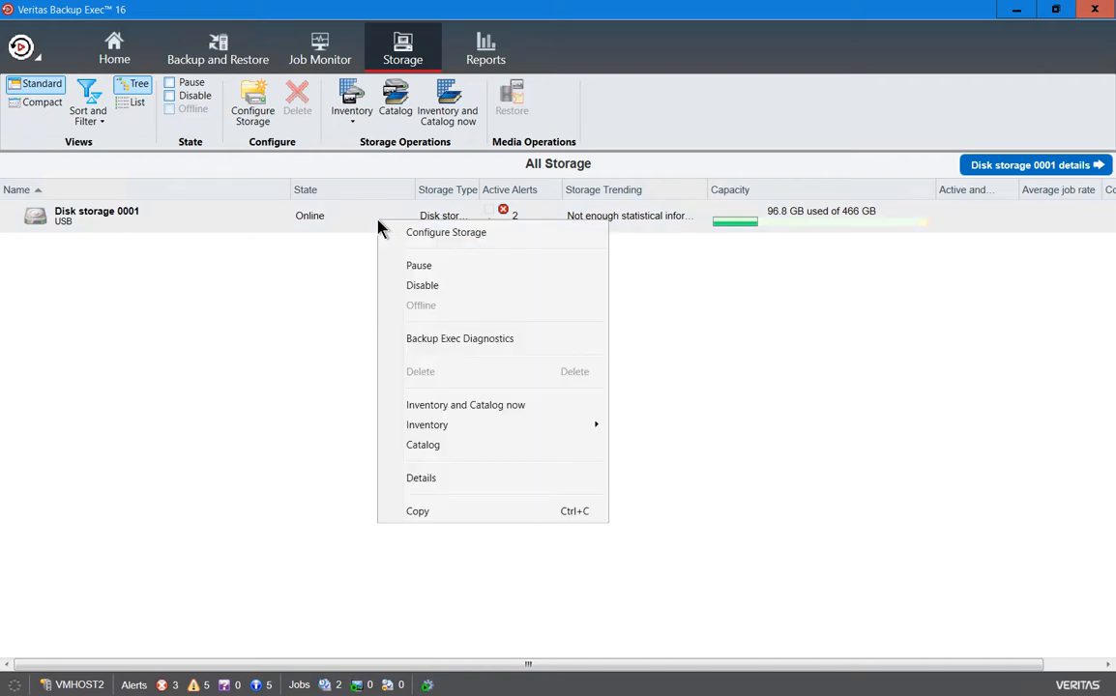
pyautogui.moveTo(426, 425)
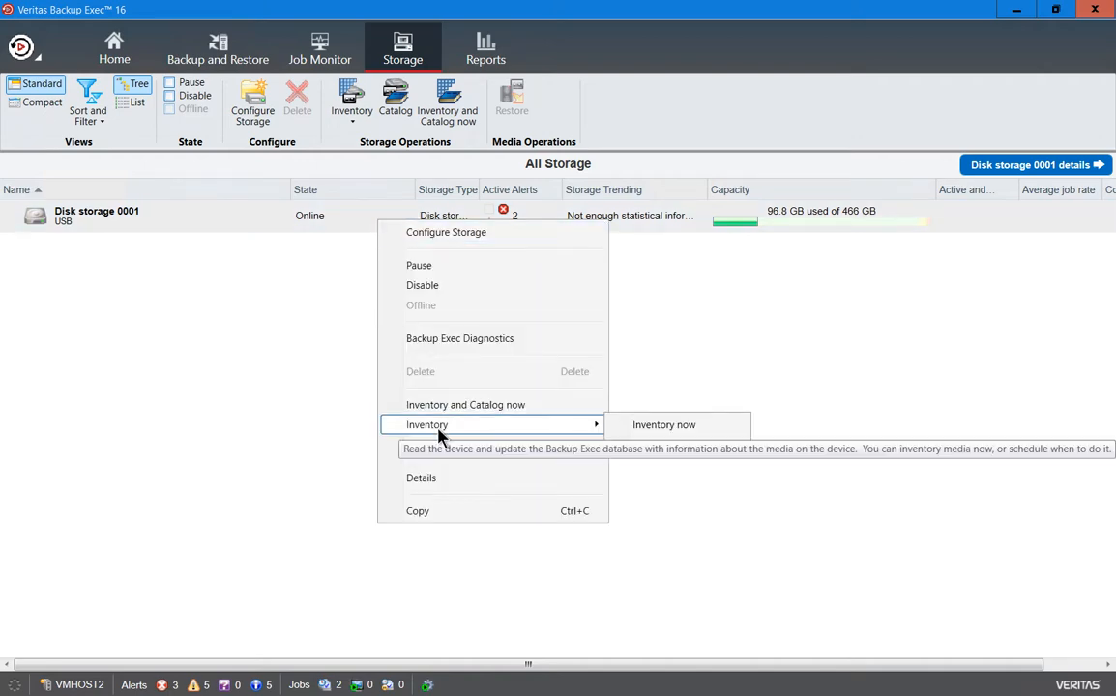
pyautogui.click(664, 425)
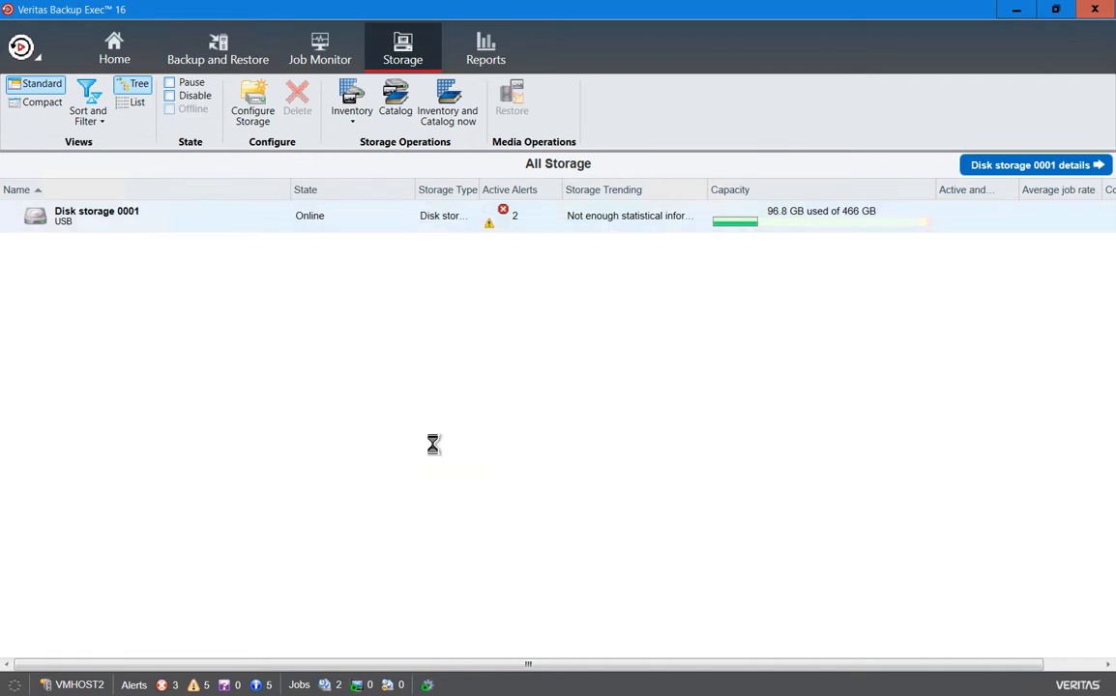
pyautogui.click(395, 97)
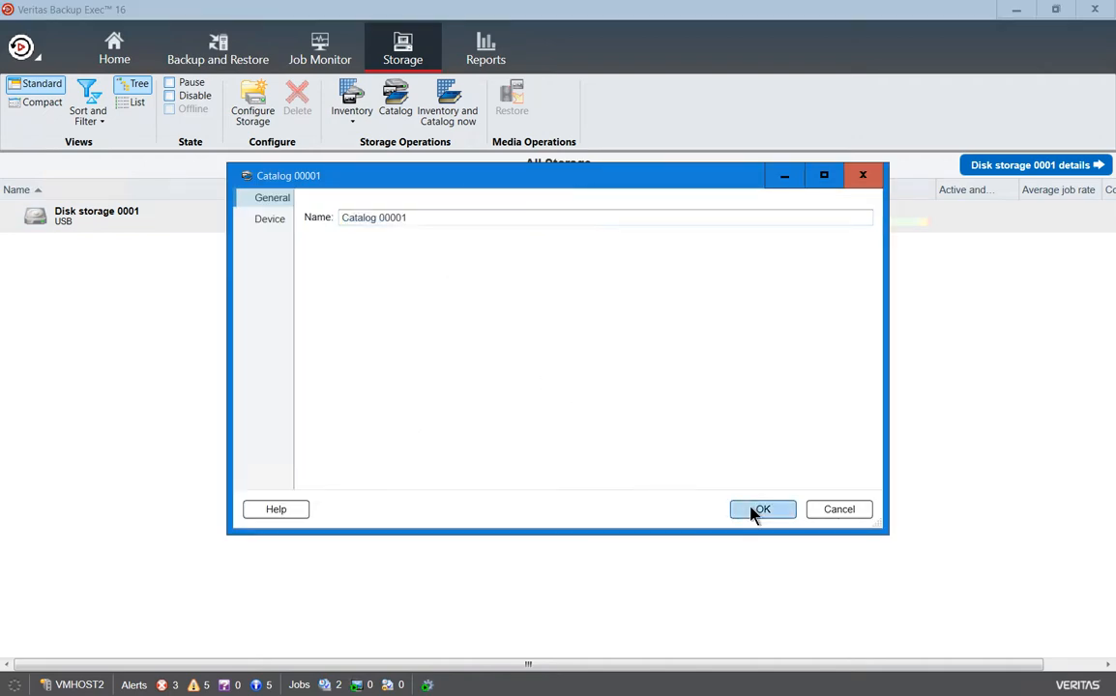
pyautogui.click(763, 510)
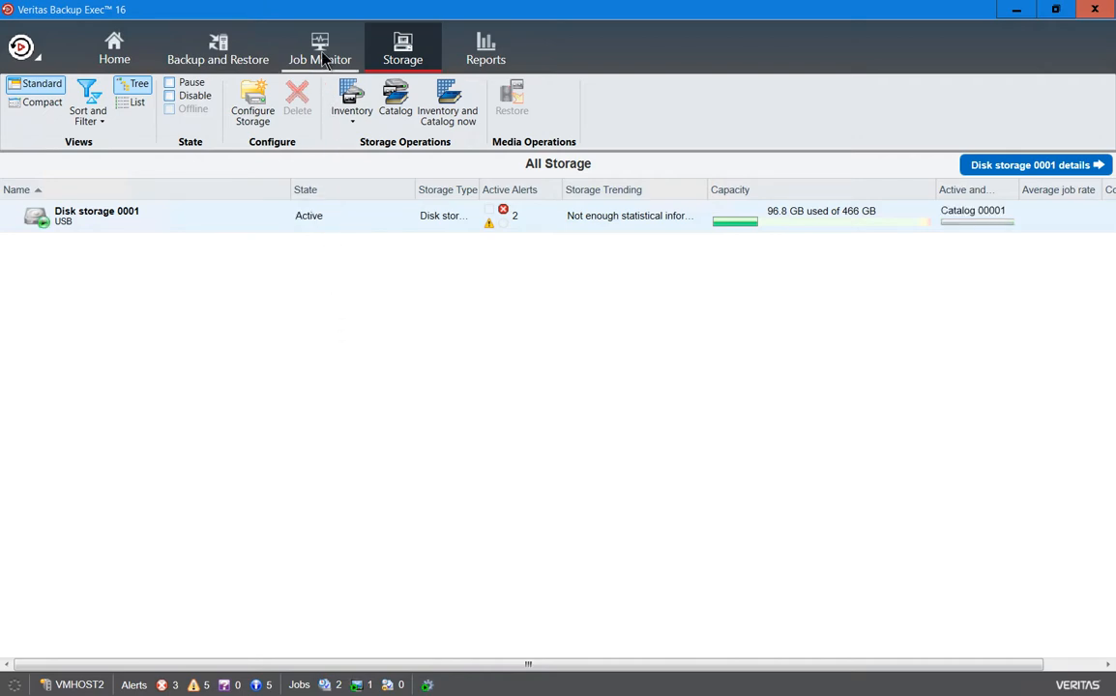
# Step: Confirm Catalog 00001 succeeded in Job Monitor; dismiss the scheduled job's no-backup-sets message
pyautogui.click(319, 48)
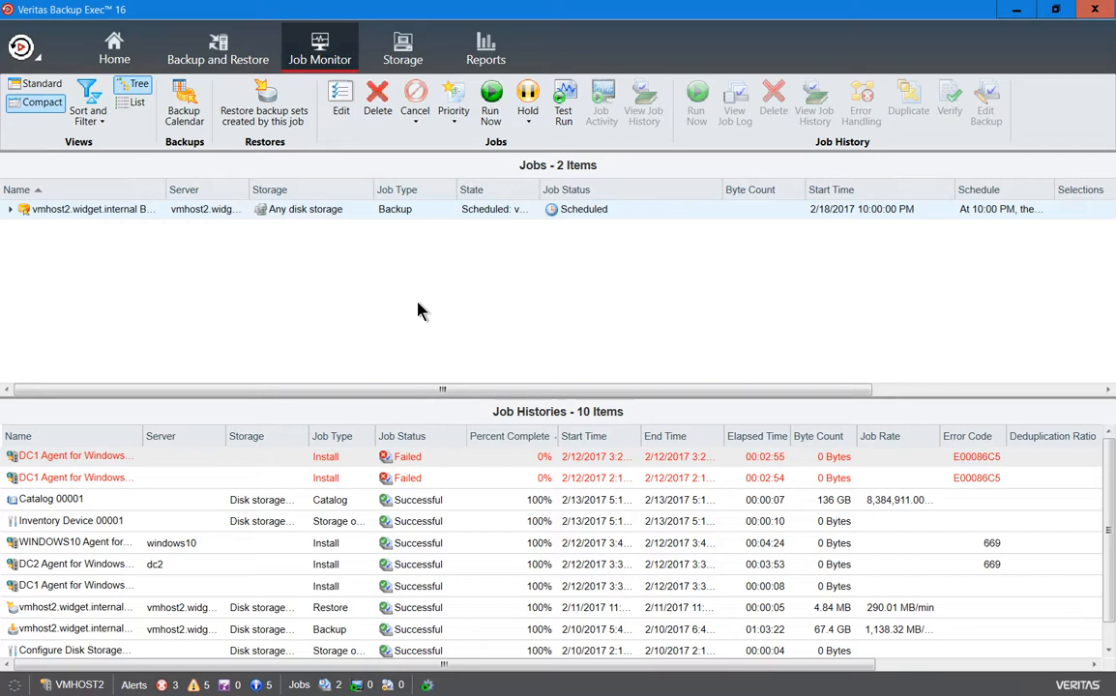
pyautogui.moveTo(264, 101)
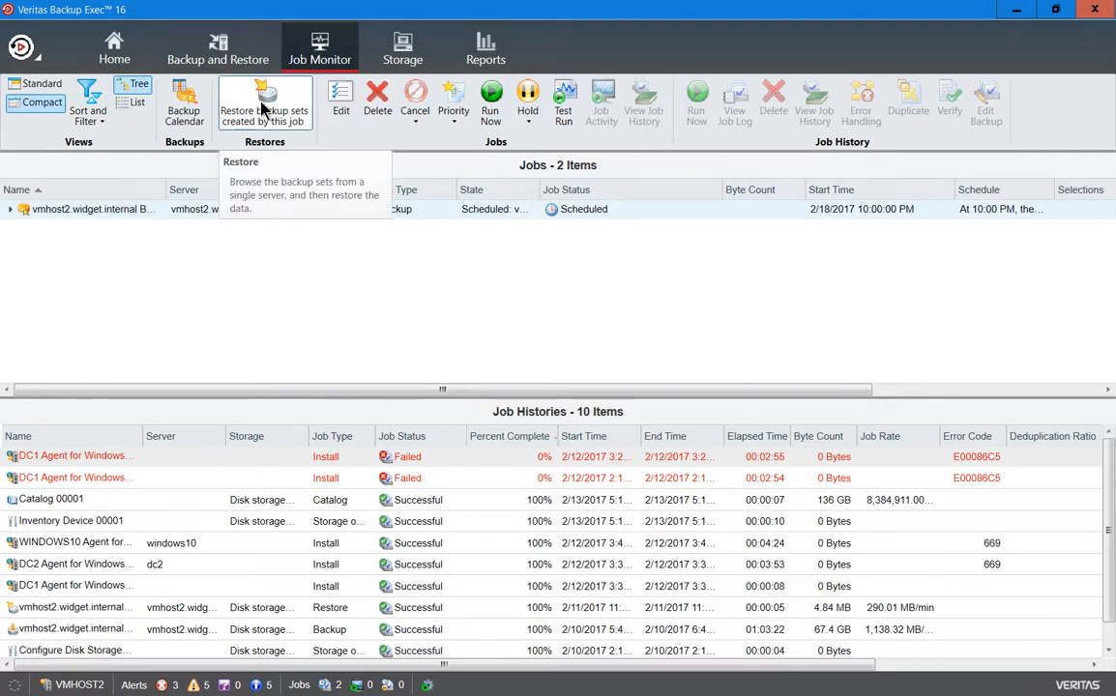
pyautogui.click(265, 102)
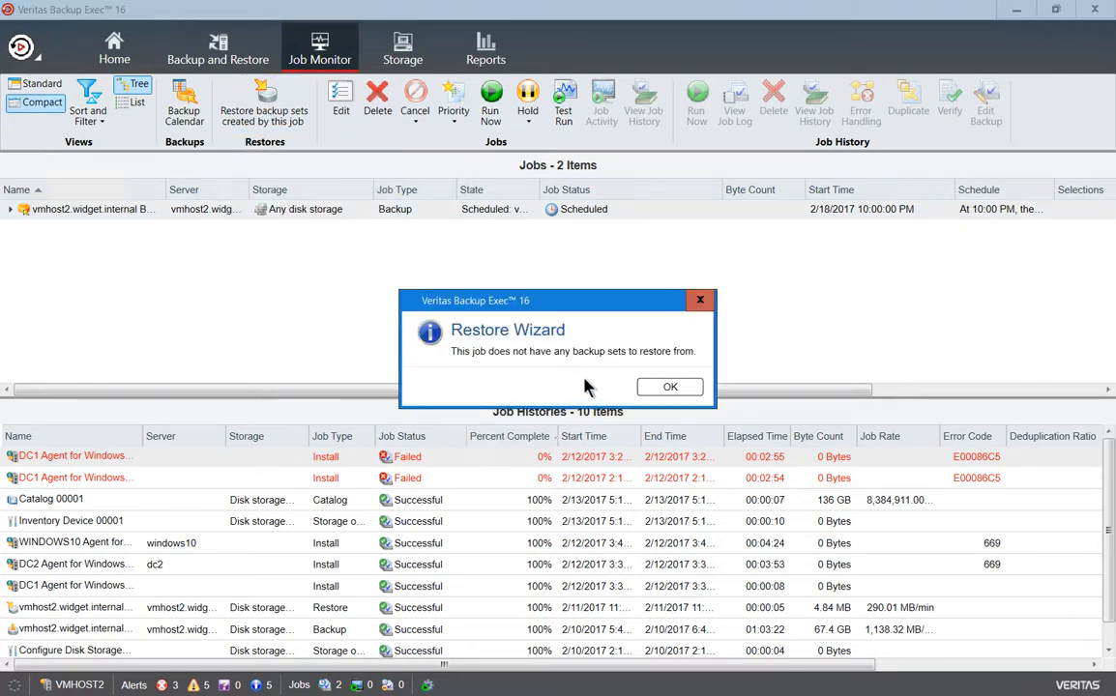
pyautogui.moveTo(669, 387)
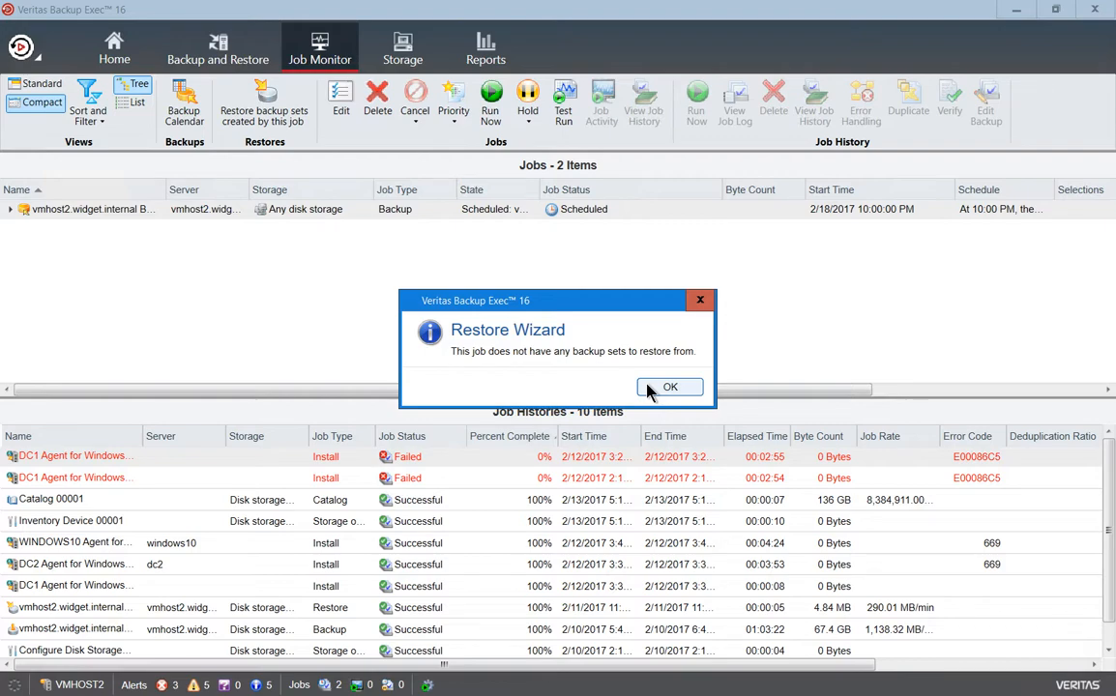
pyautogui.moveTo(653, 392)
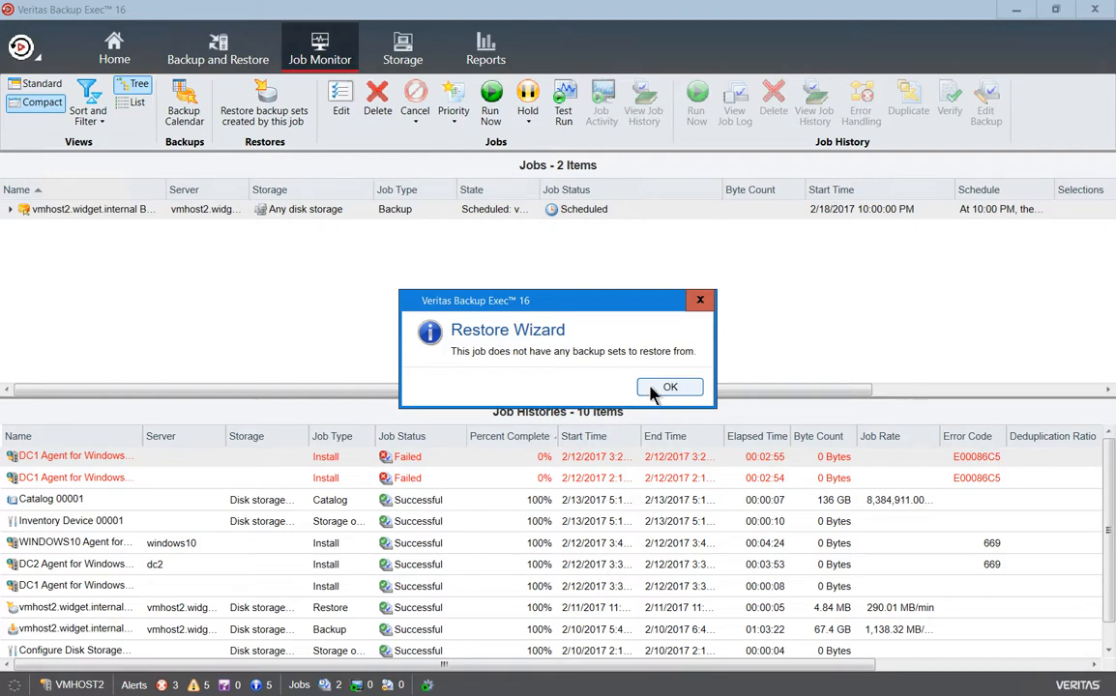
pyautogui.click(670, 387)
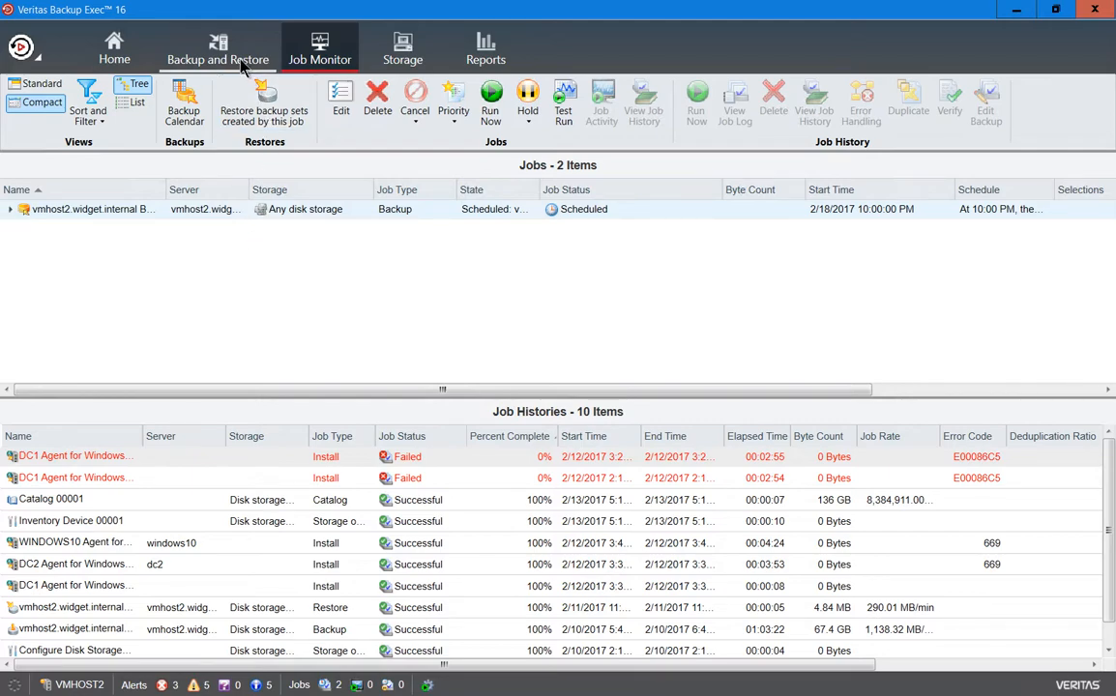
pyautogui.moveTo(264, 102)
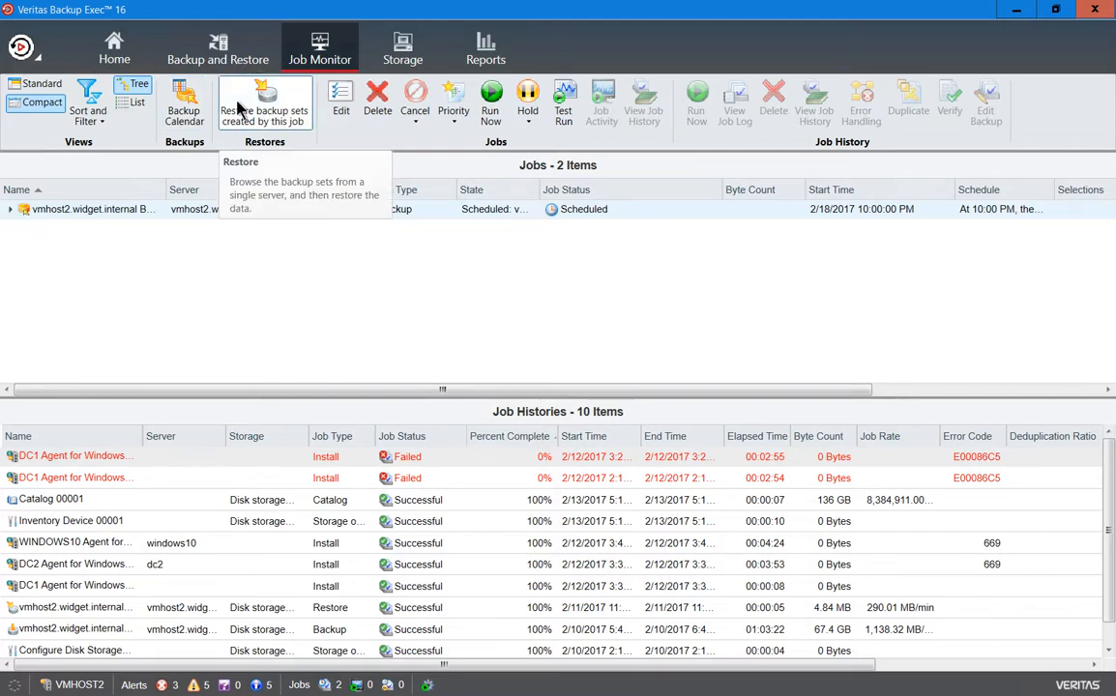
# Step: Launch a restore for vmhost2.widget.internal from the Backup and Restore server list
pyautogui.click(218, 49)
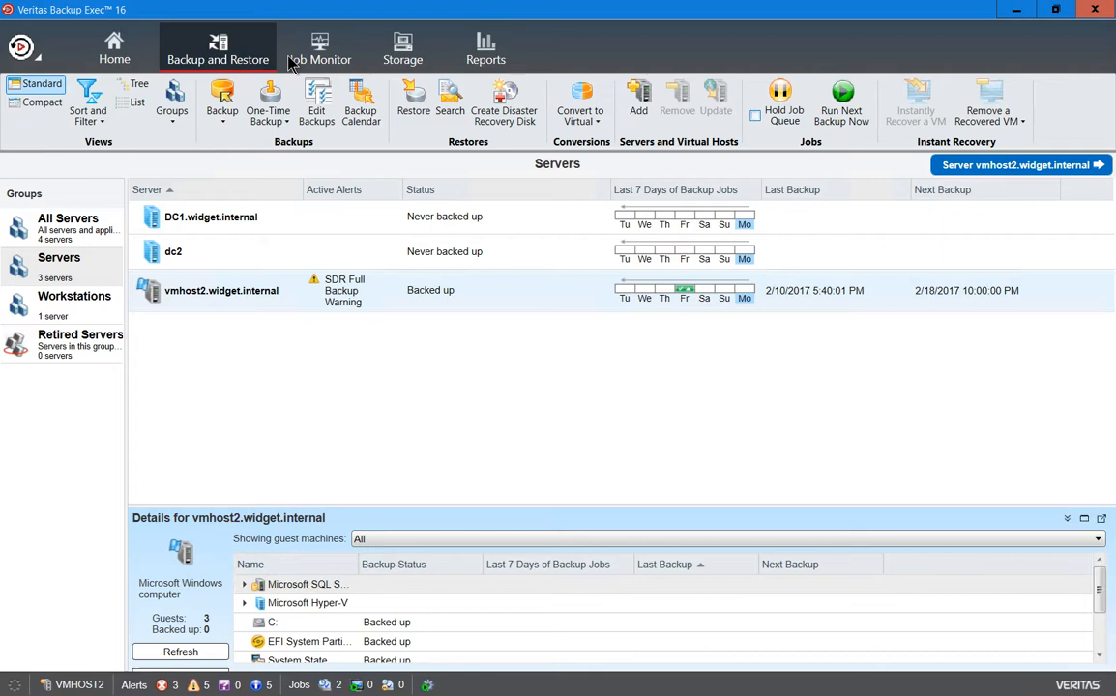
pyautogui.rightClick(221, 290)
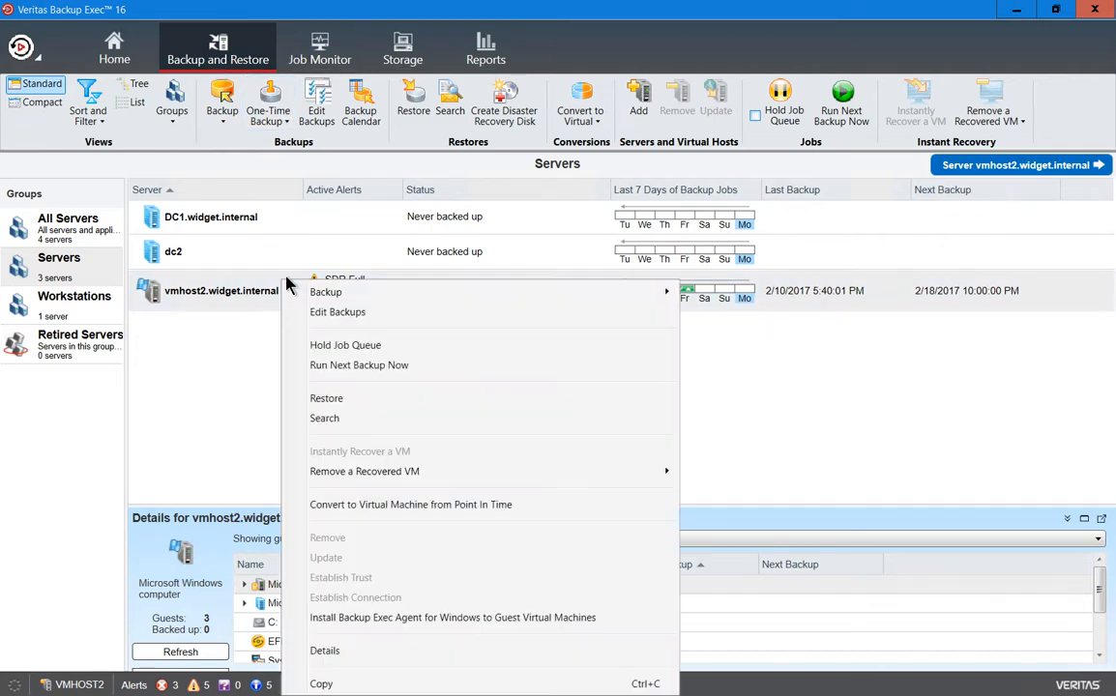
pyautogui.moveTo(326, 398)
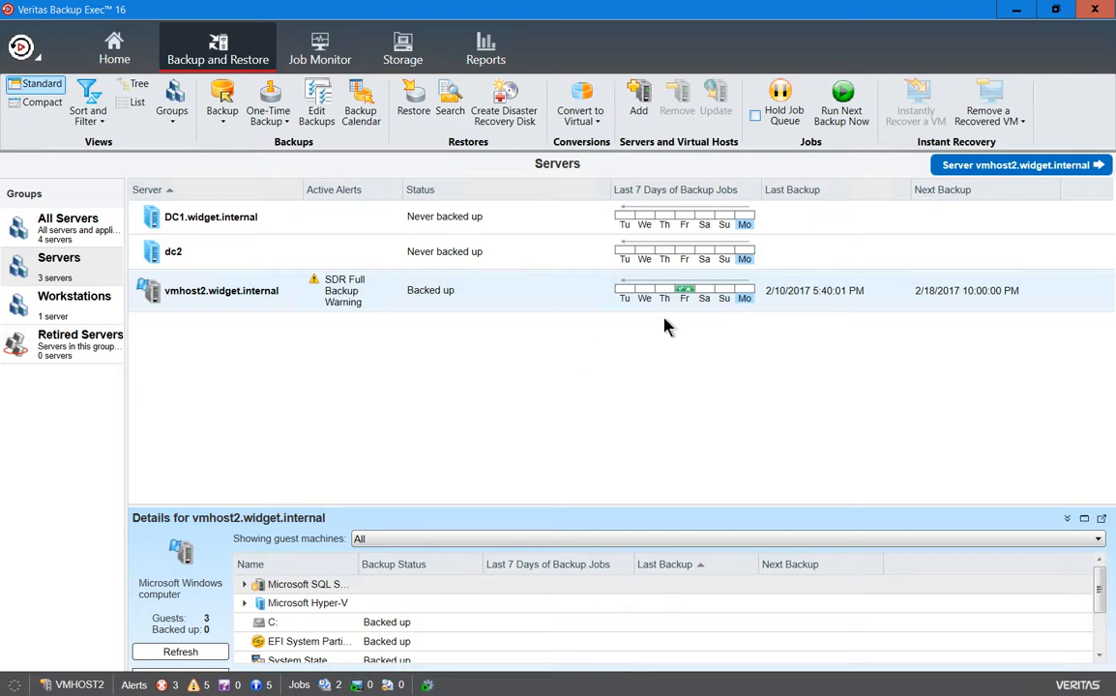
pyautogui.click(413, 97)
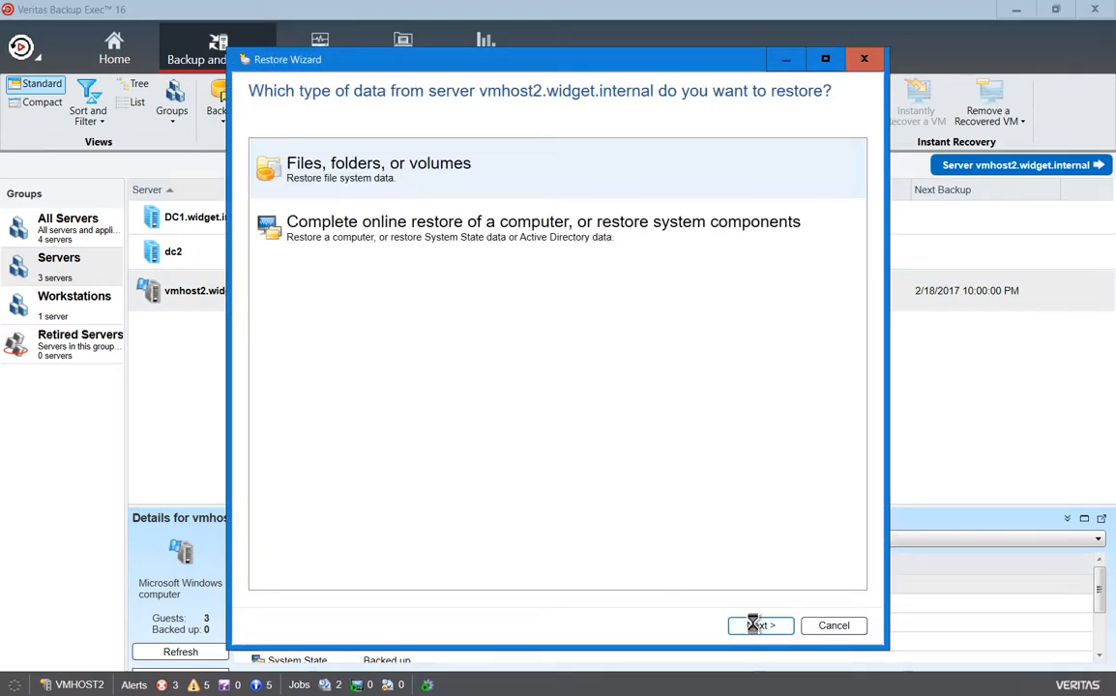
# Step: Browse vmhost2's 2/10/2017 C: backup to the Windows folder contents, then cancel the wizard
pyautogui.click(760, 625)
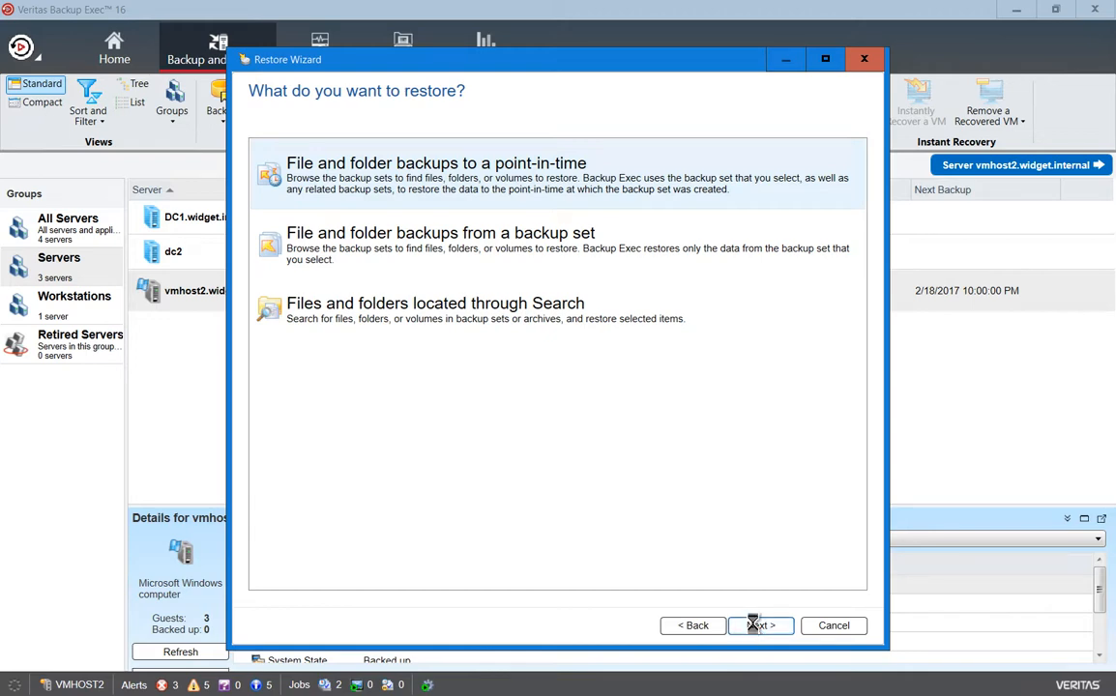
pyautogui.click(761, 626)
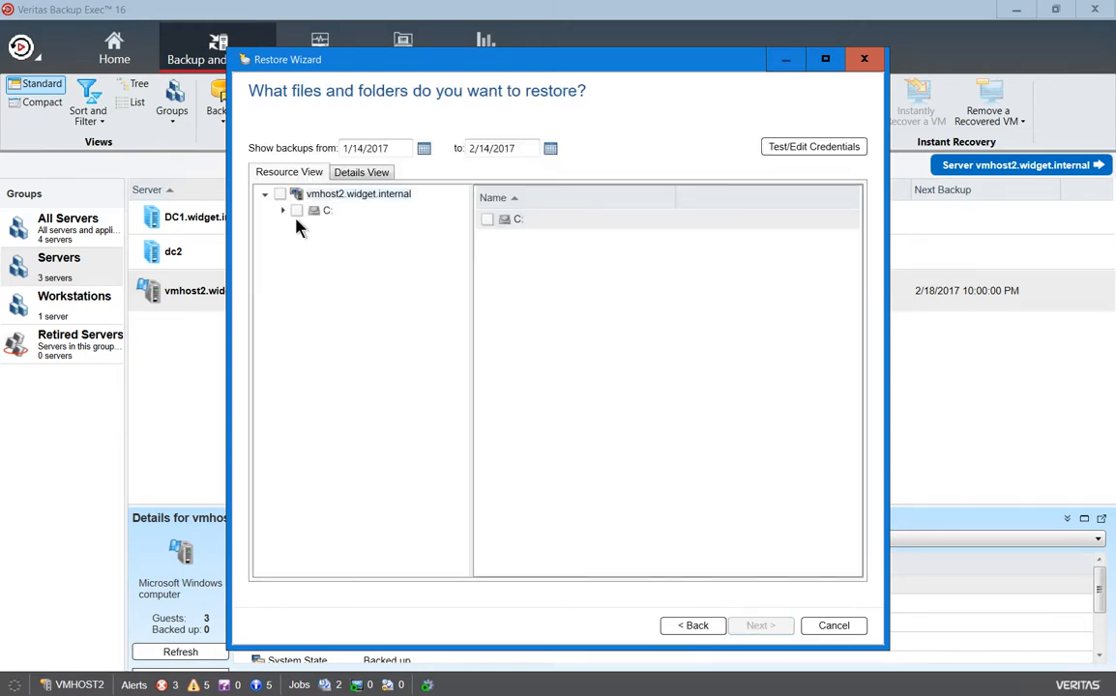
pyautogui.click(283, 210)
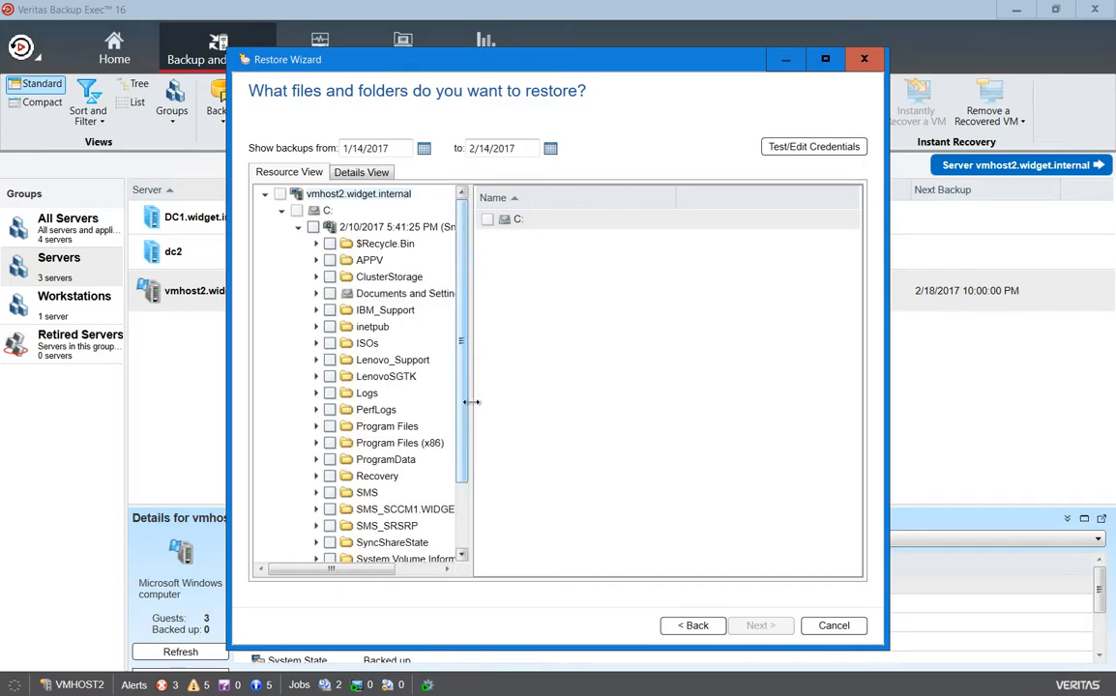
pyautogui.moveTo(463, 406)
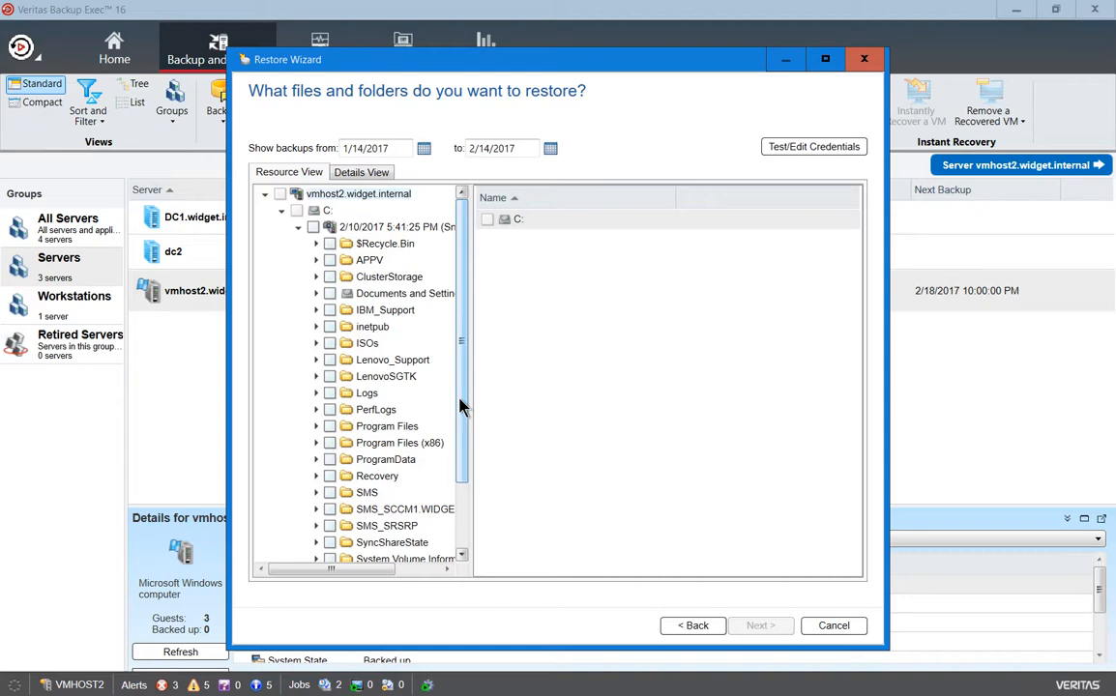
pyautogui.scroll(-3)
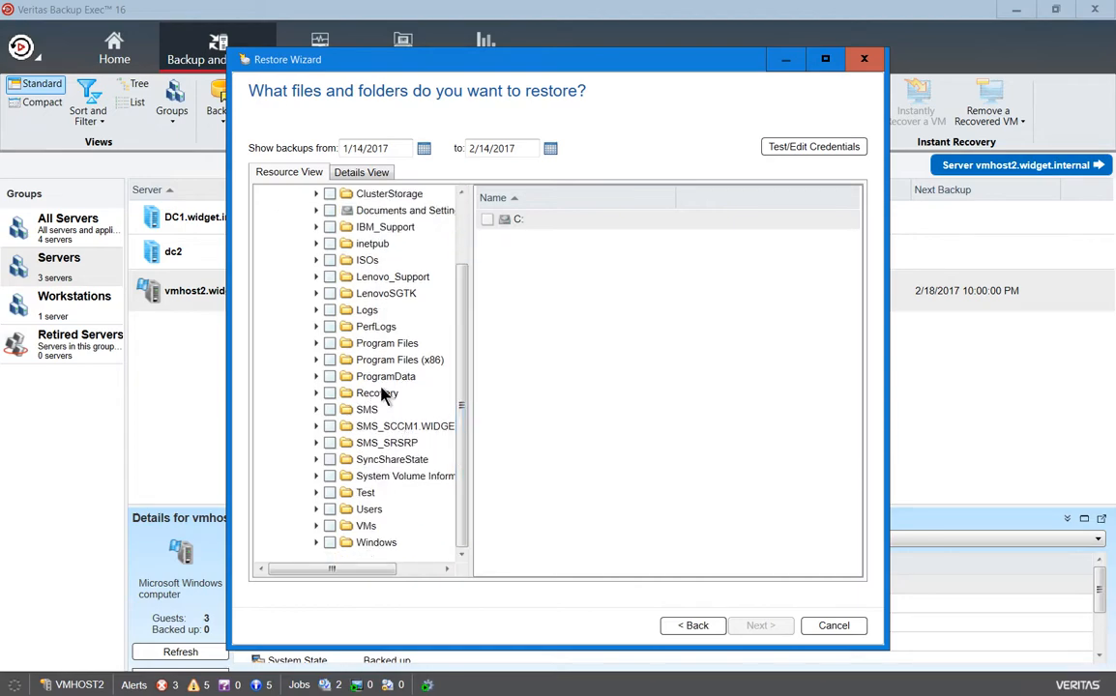
pyautogui.click(317, 542)
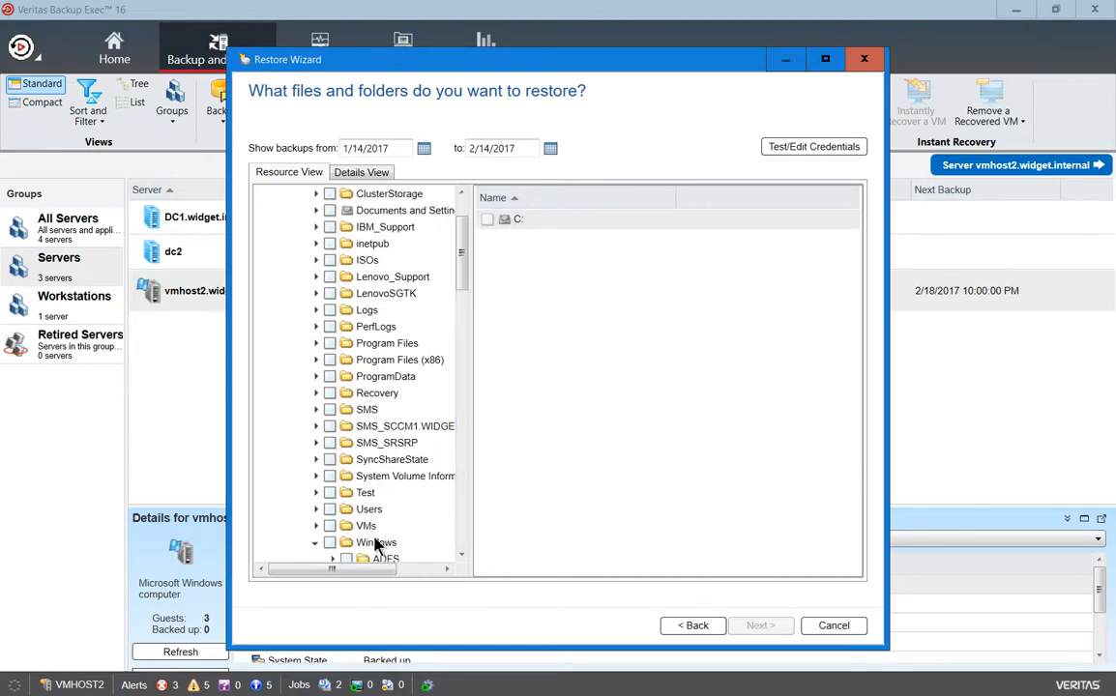
pyautogui.click(376, 543)
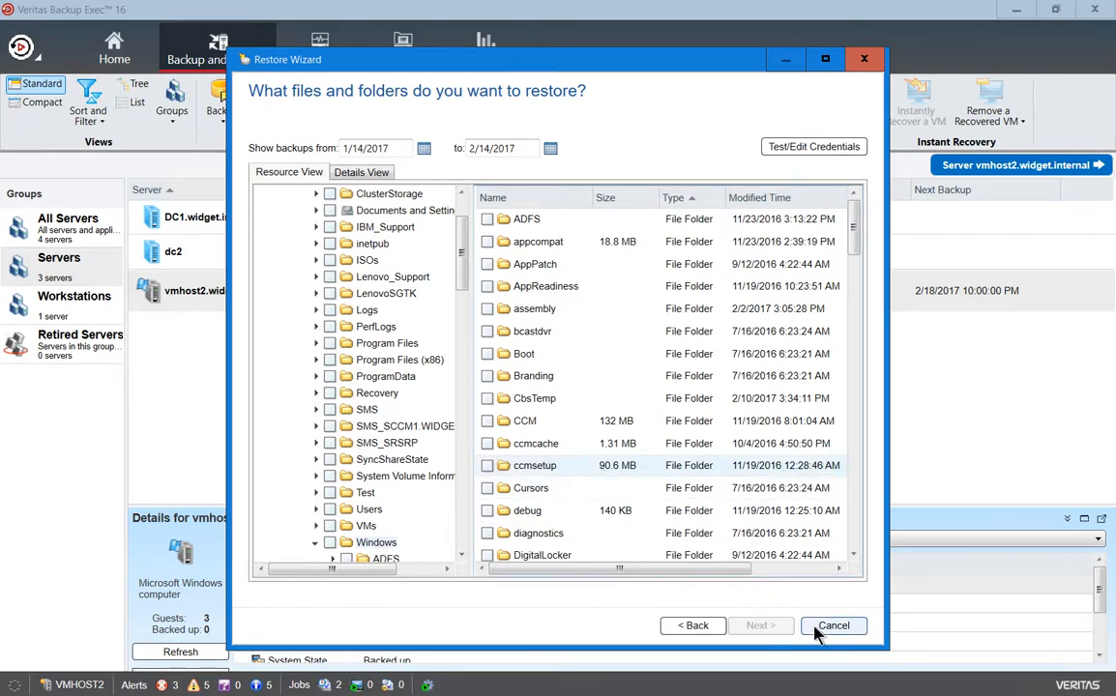
pyautogui.click(833, 626)
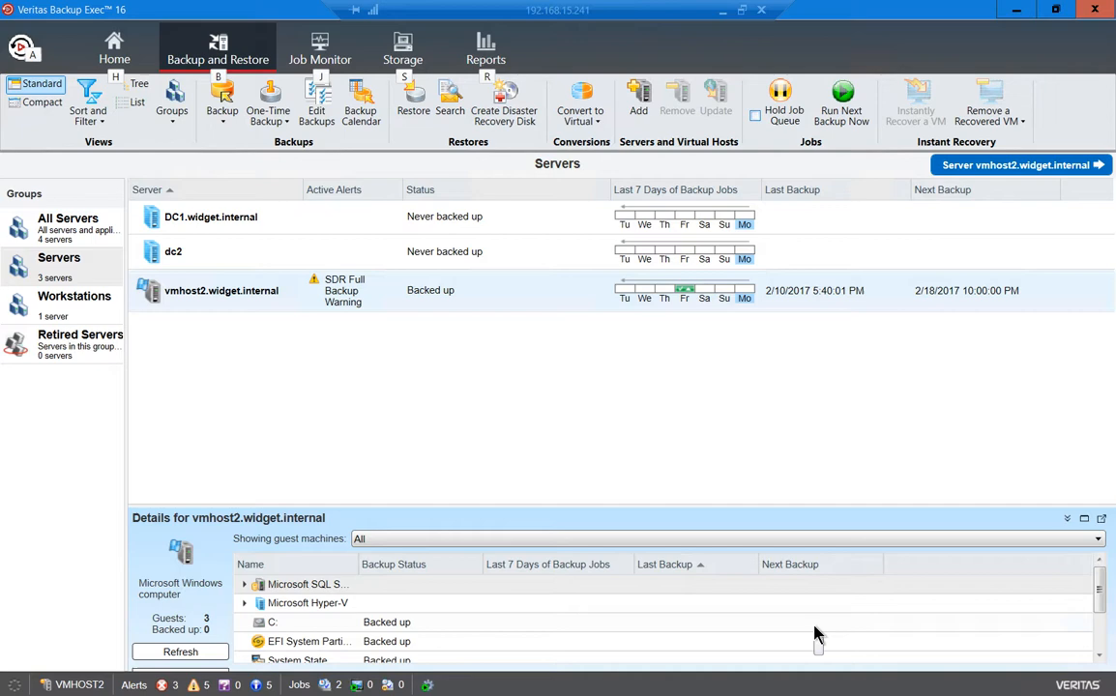
pyautogui.moveTo(655, 508)
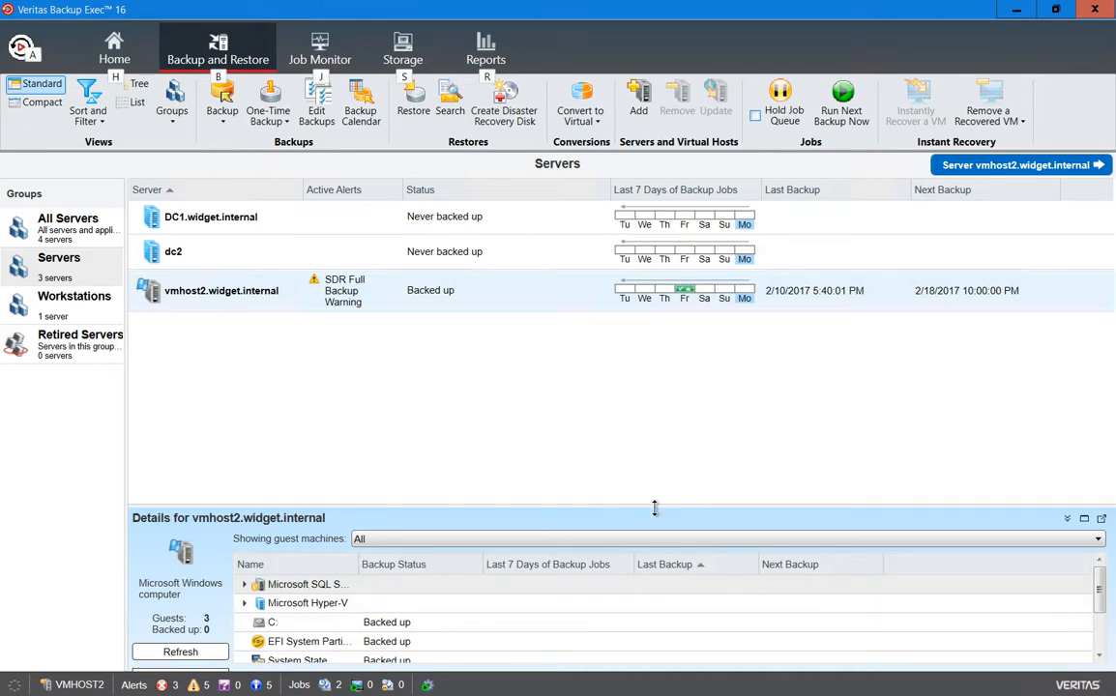
pyautogui.moveTo(658, 525)
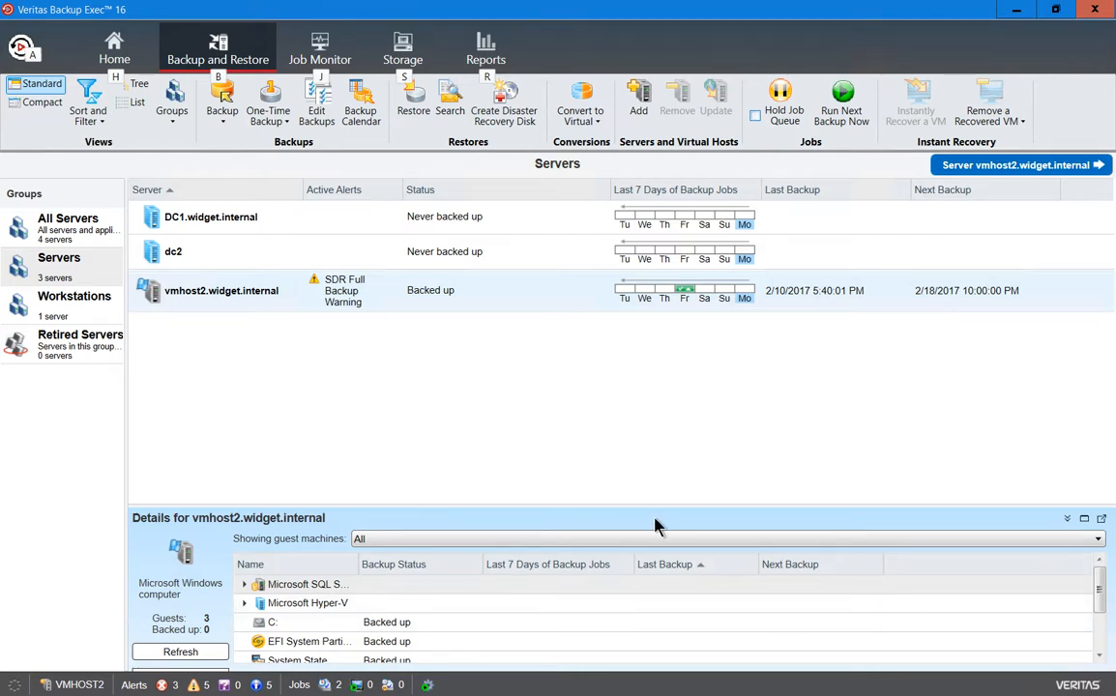